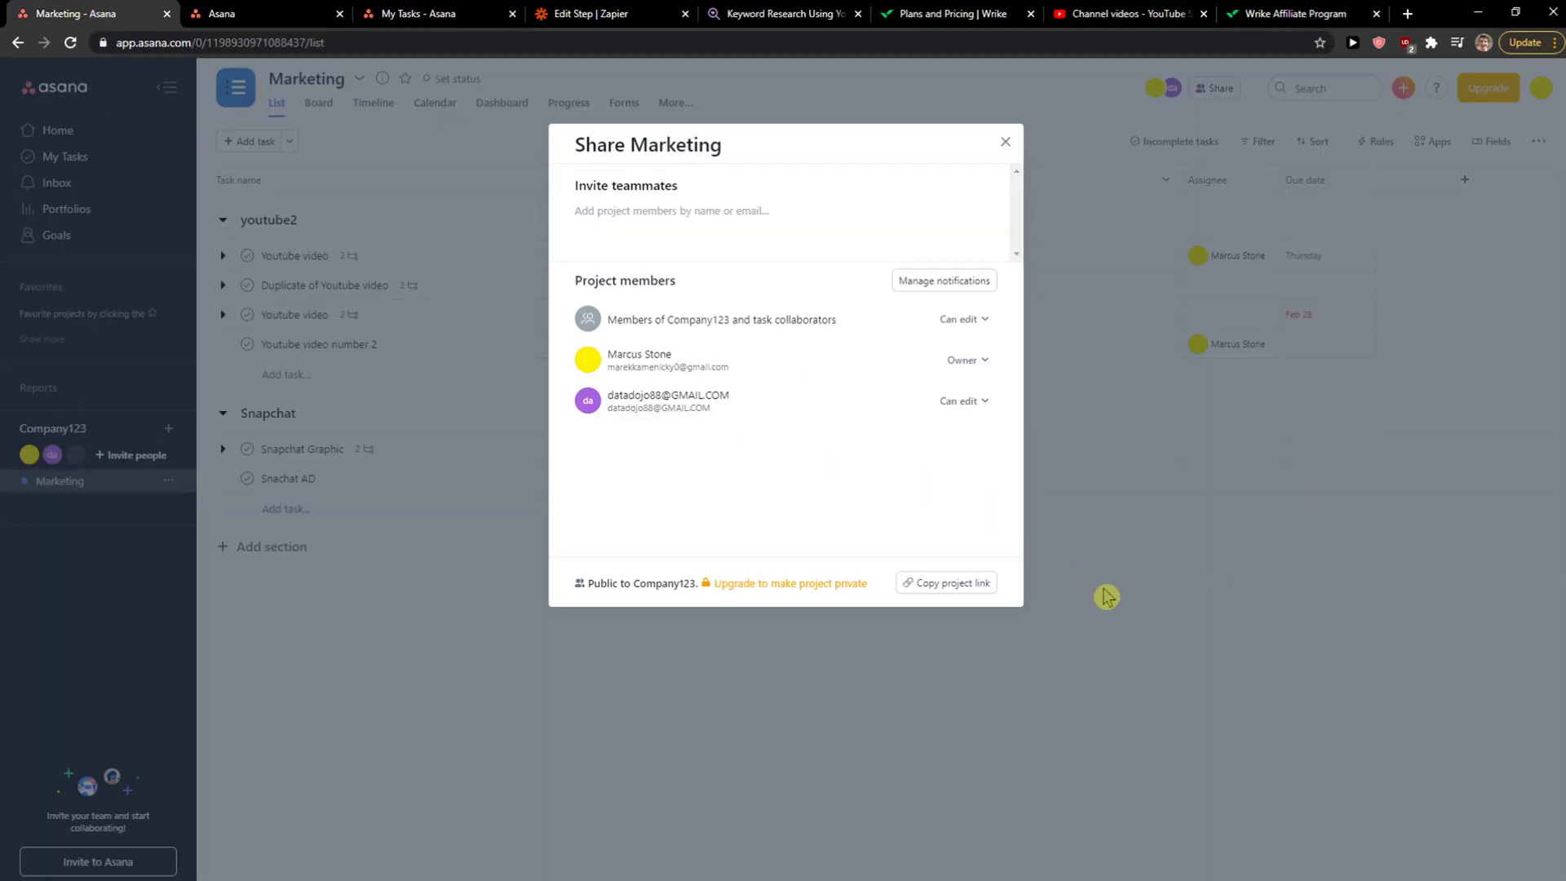
Close the Share Marketing dialog and return to the project's task list.
click(1005, 141)
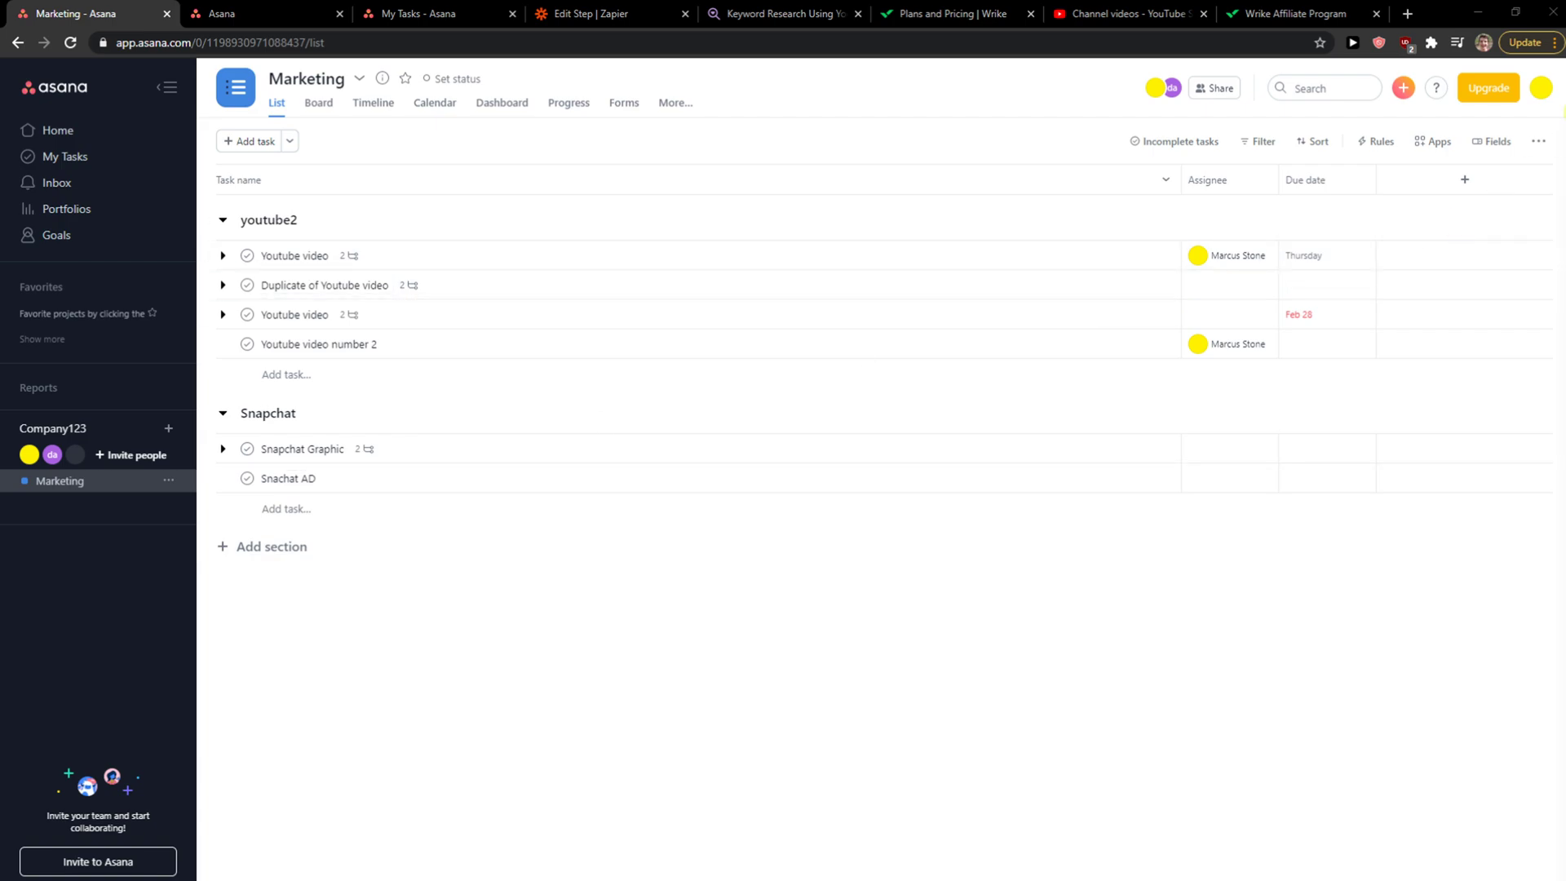
From the avatar menu, reach My Profile Settings > Account and start Deactivate account.
click(1542, 88)
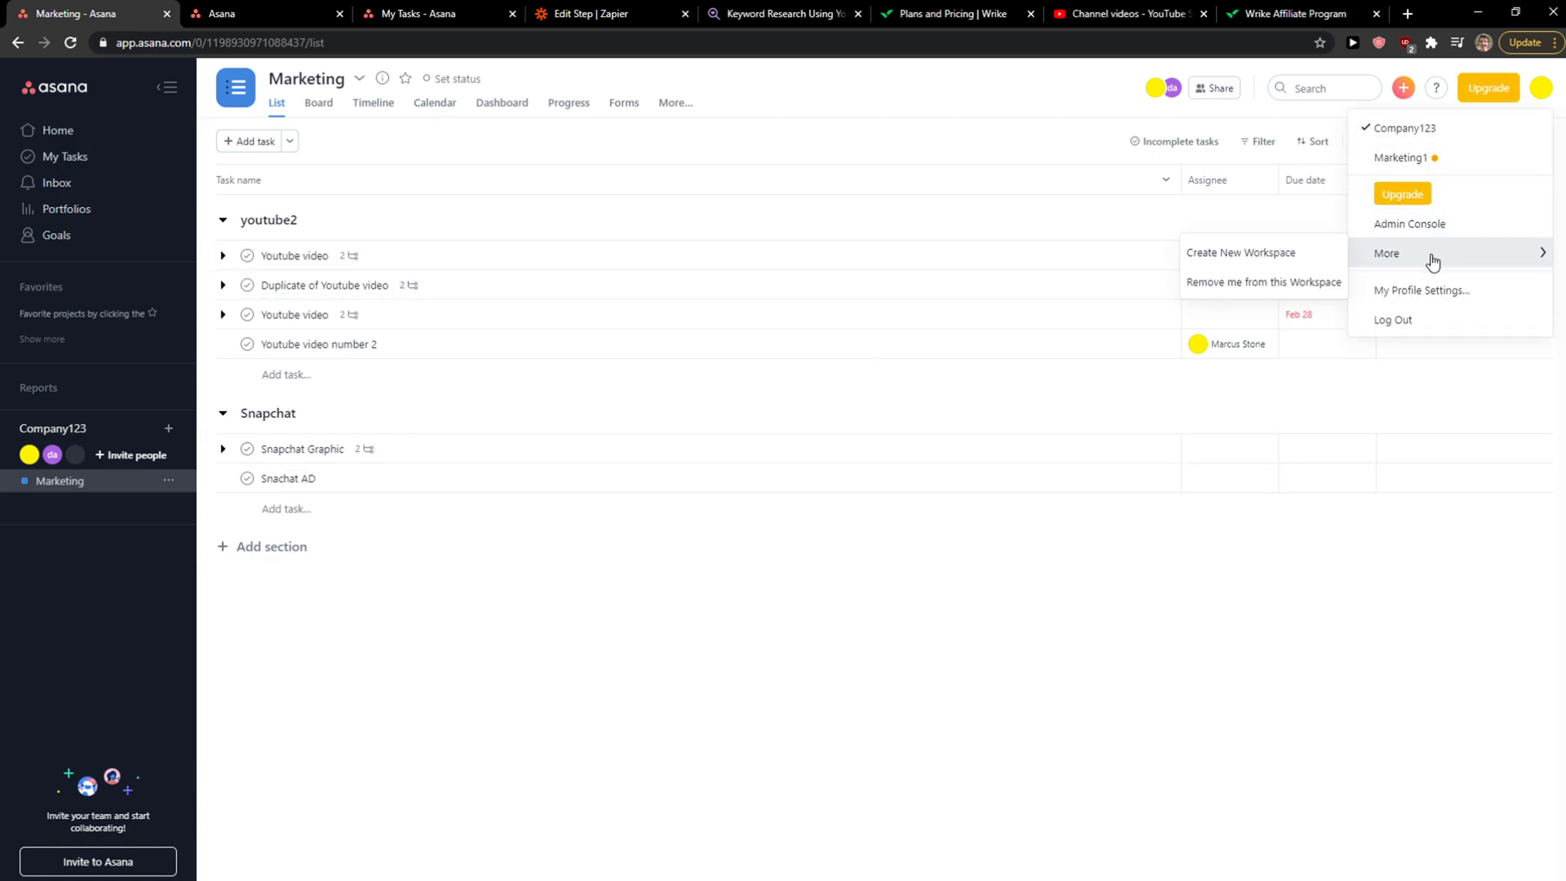
click(1421, 290)
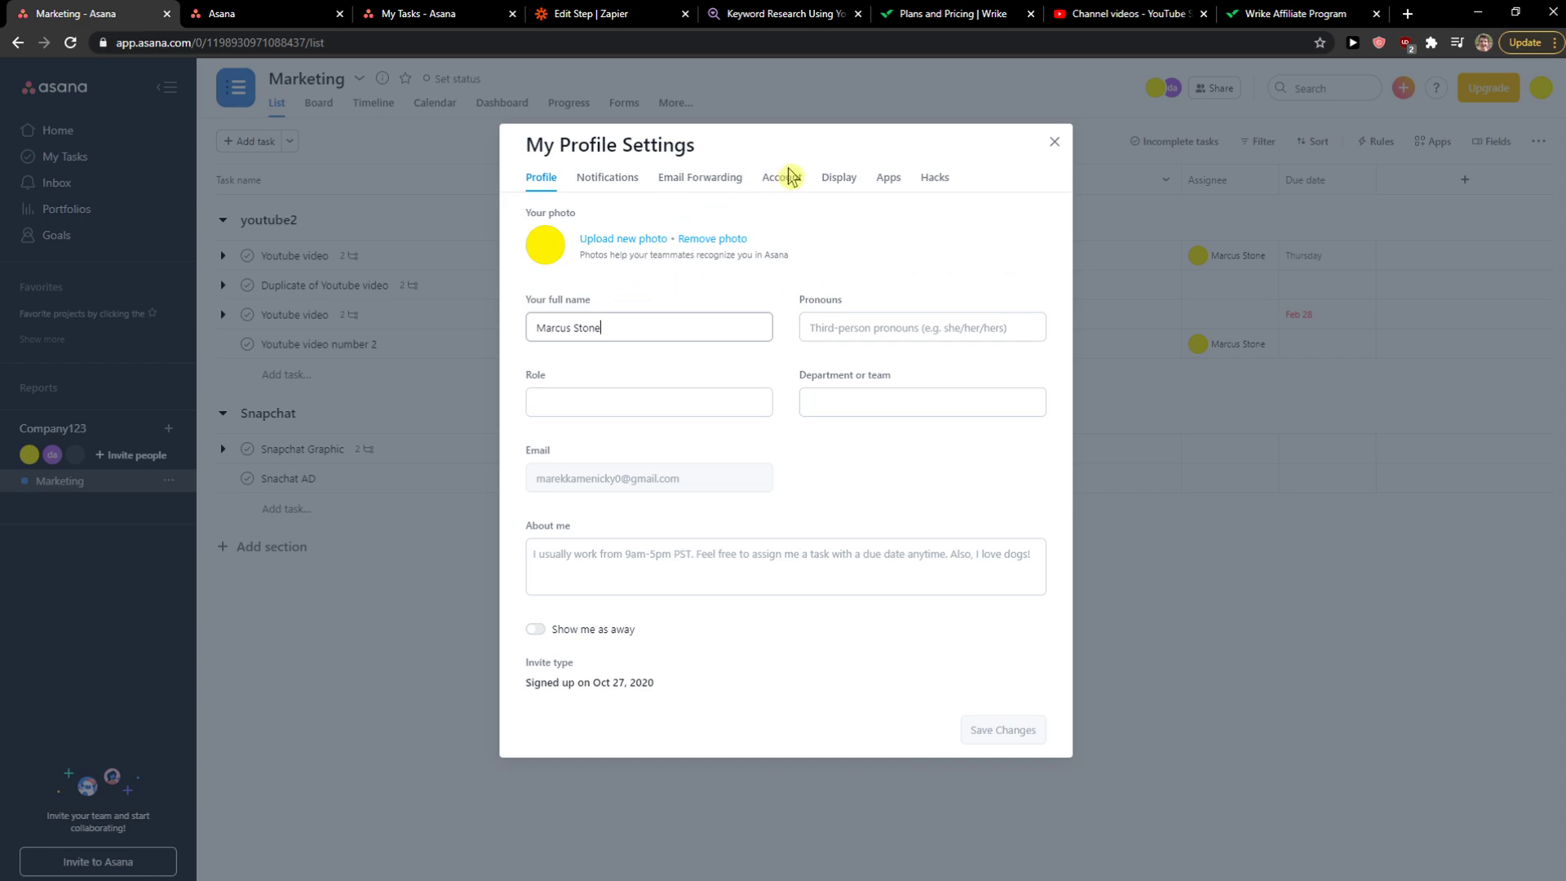
mouse_move(782, 176)
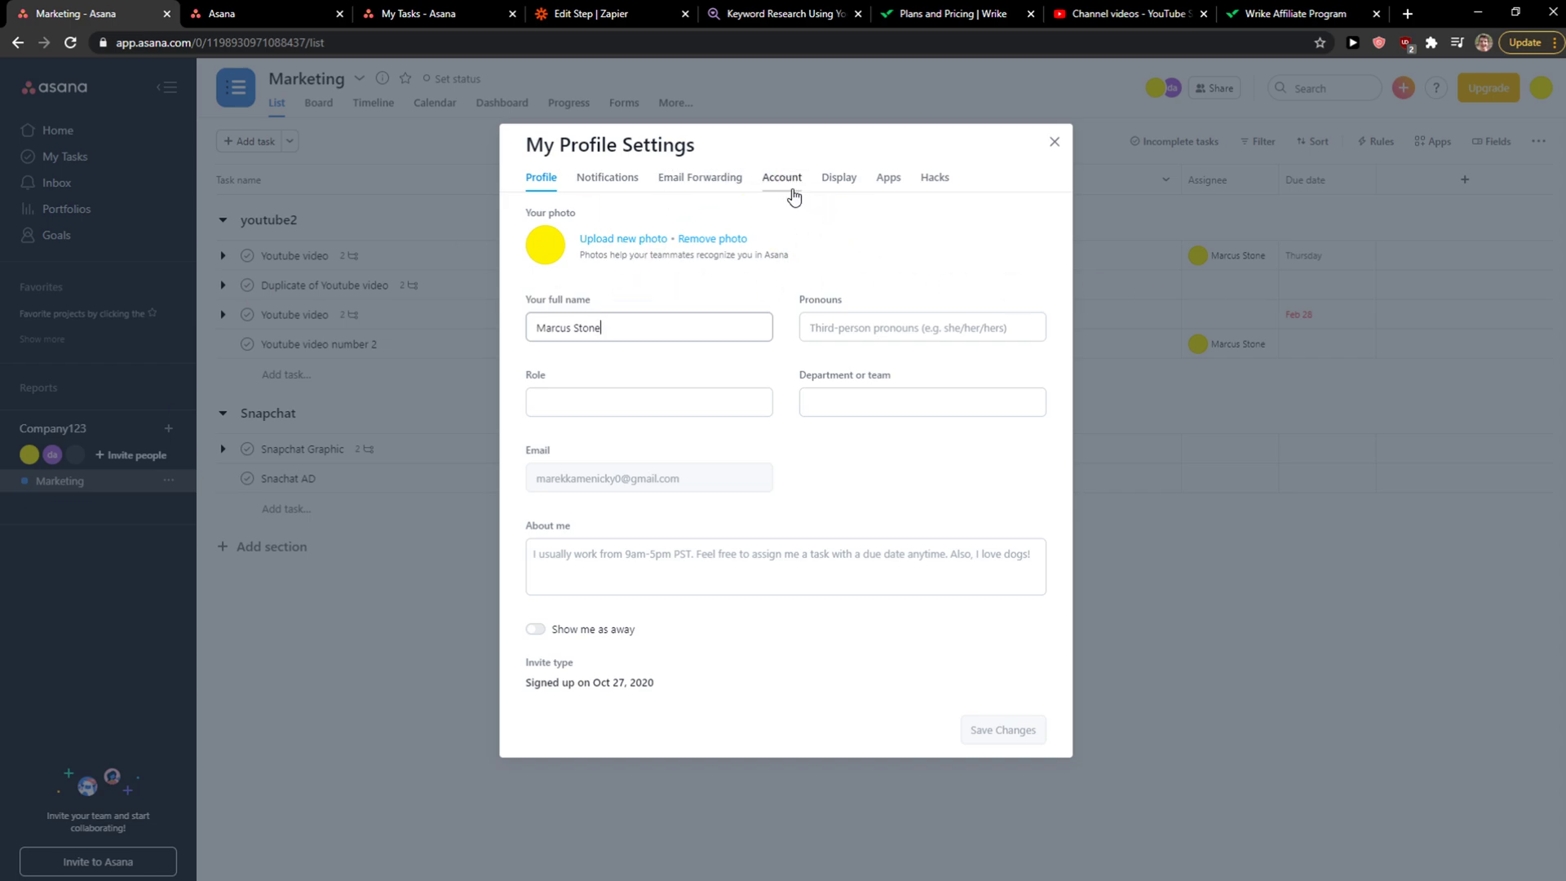
click(782, 176)
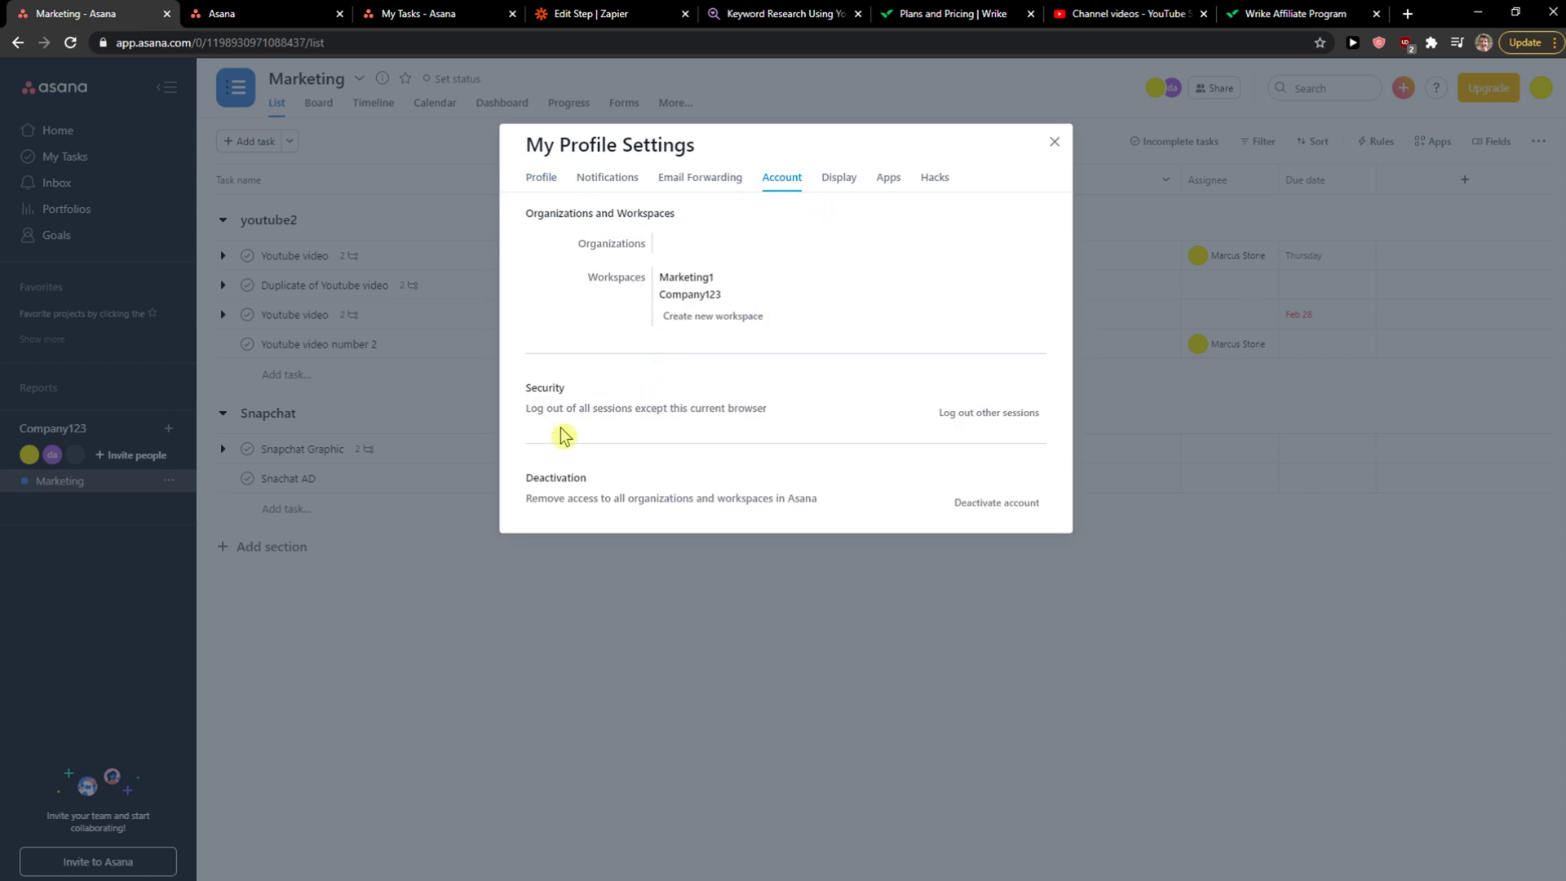
click(995, 502)
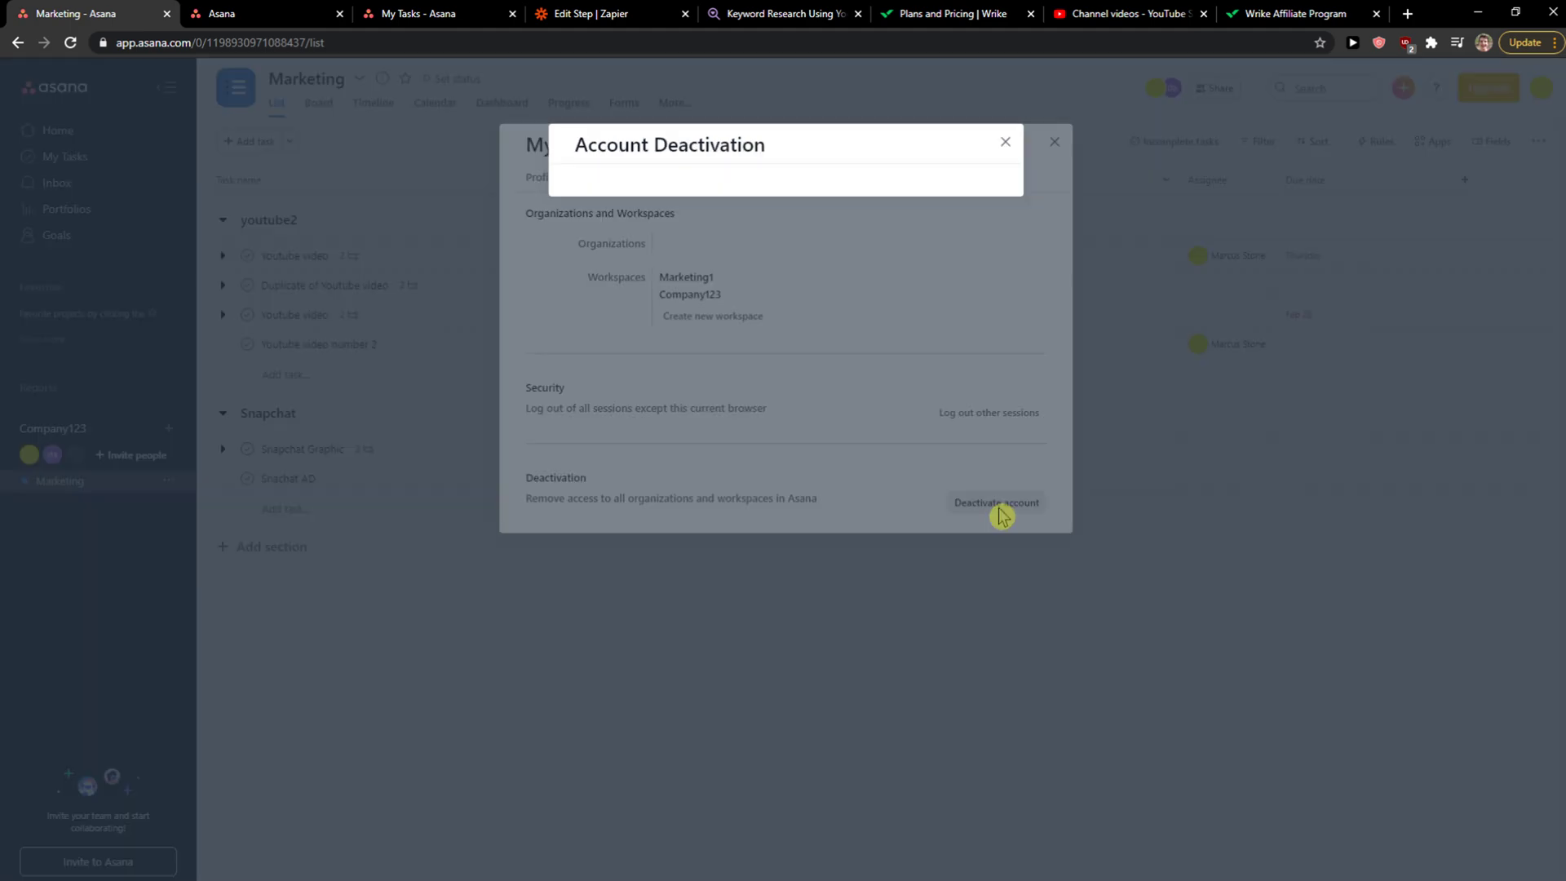
click(995, 502)
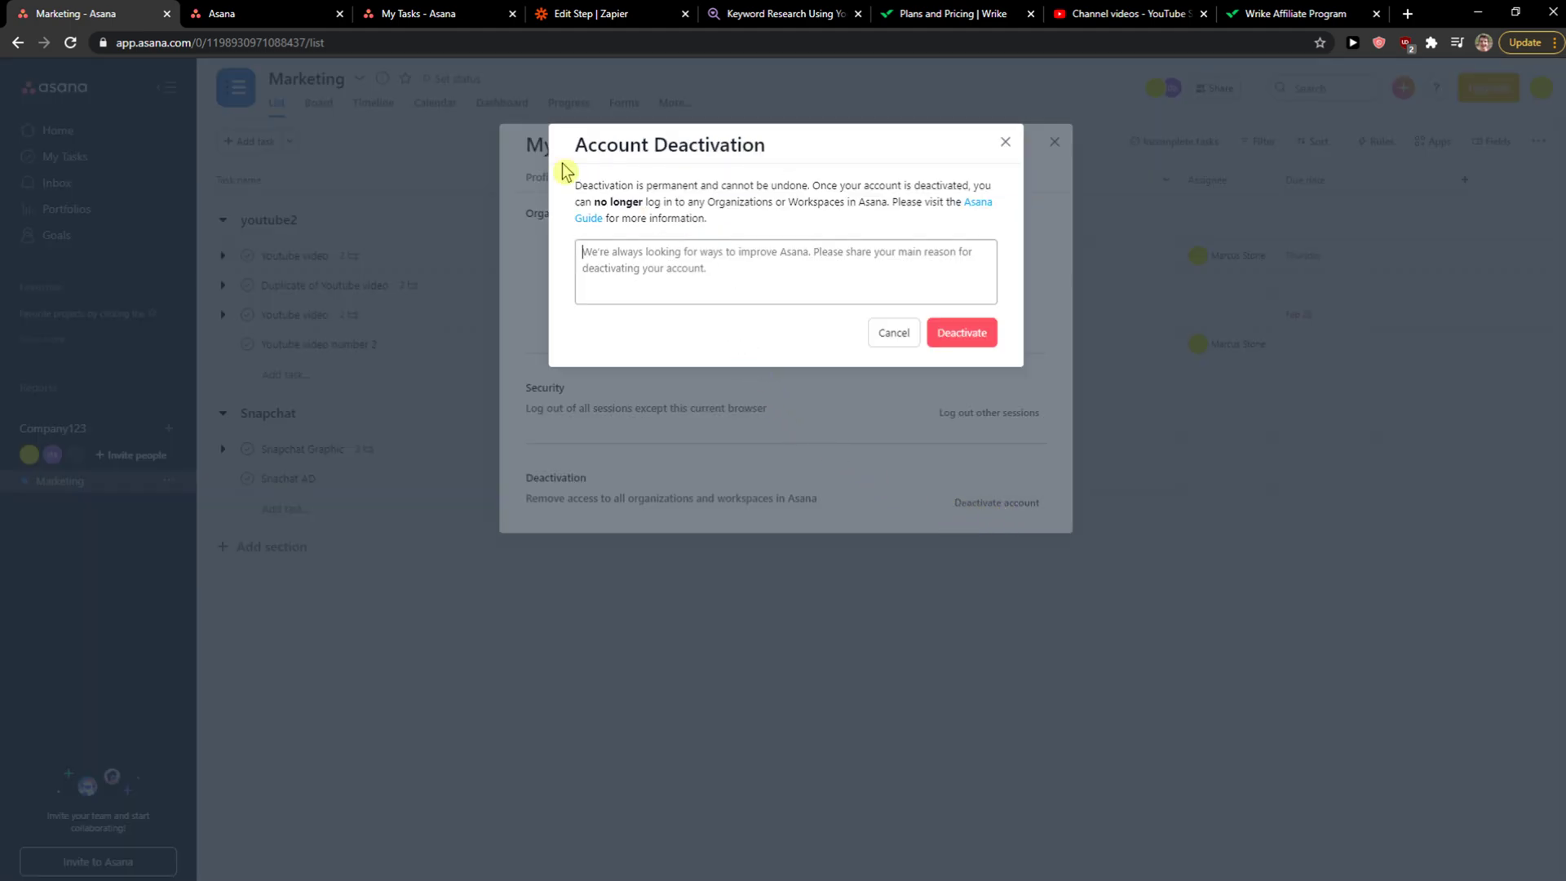